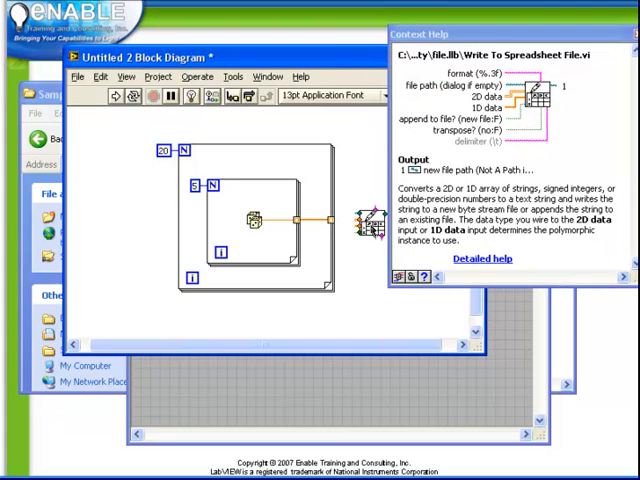
pyautogui.moveTo(364, 228)
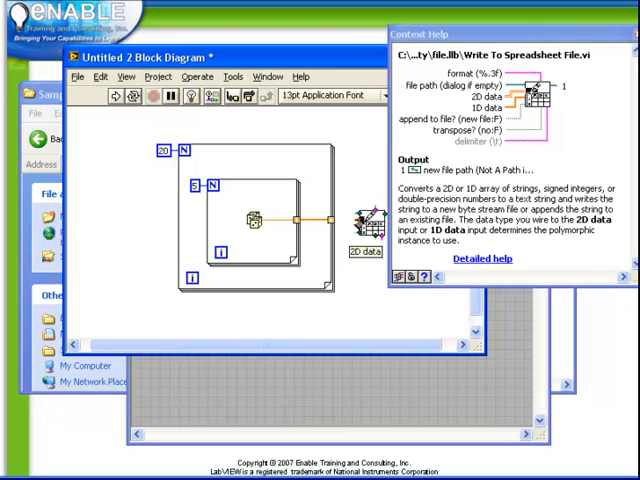